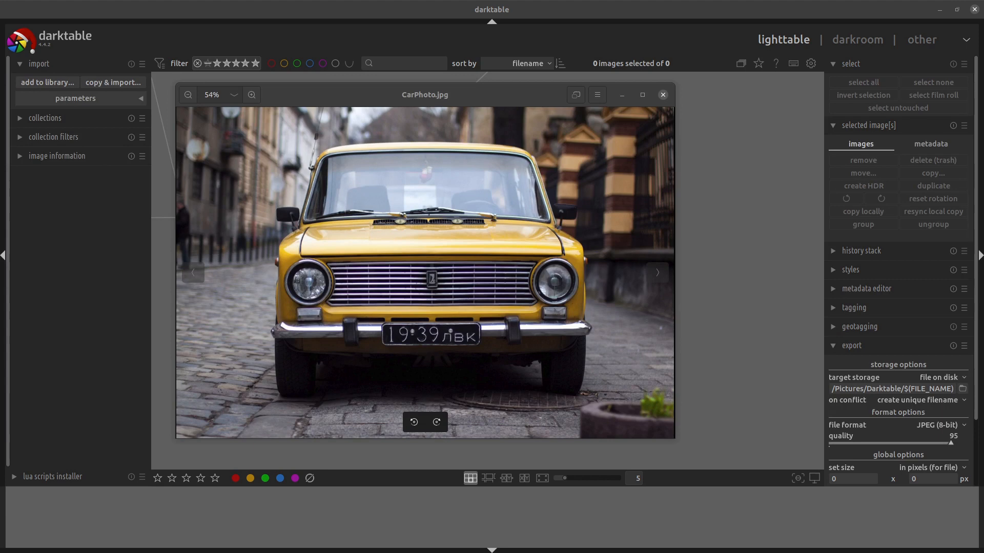
Bring up the add-to-library dialog on the Pictures/Darktable folder listing CarPhoto.jpg.
click(46, 82)
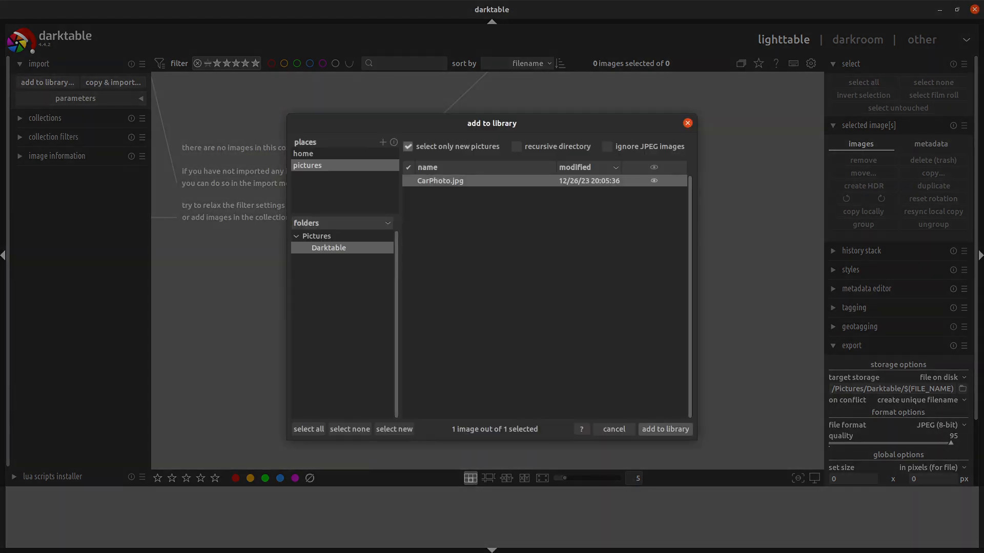
Import CarPhoto.jpg into darkroom and search the modules for 'blur'.
click(664, 429)
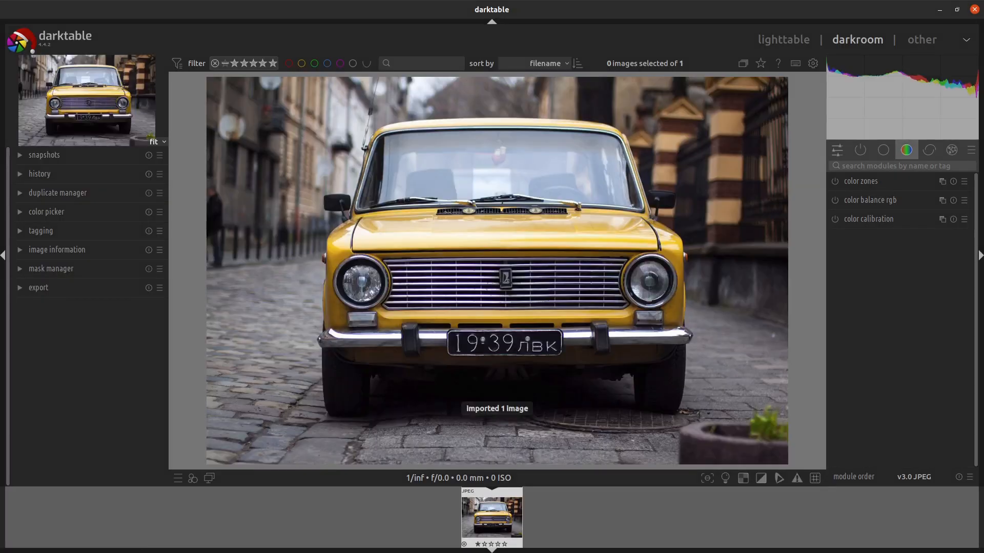
text(b)
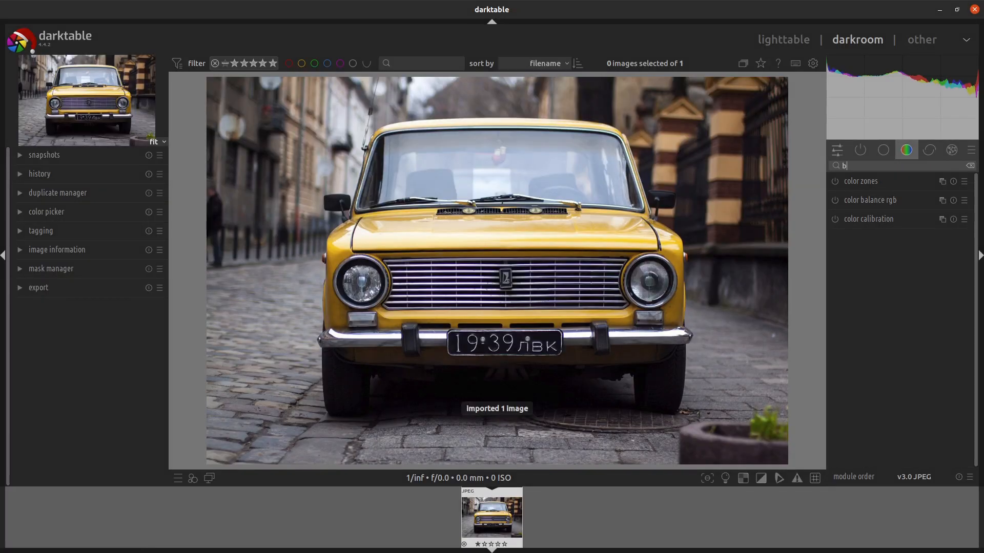
text(lur)
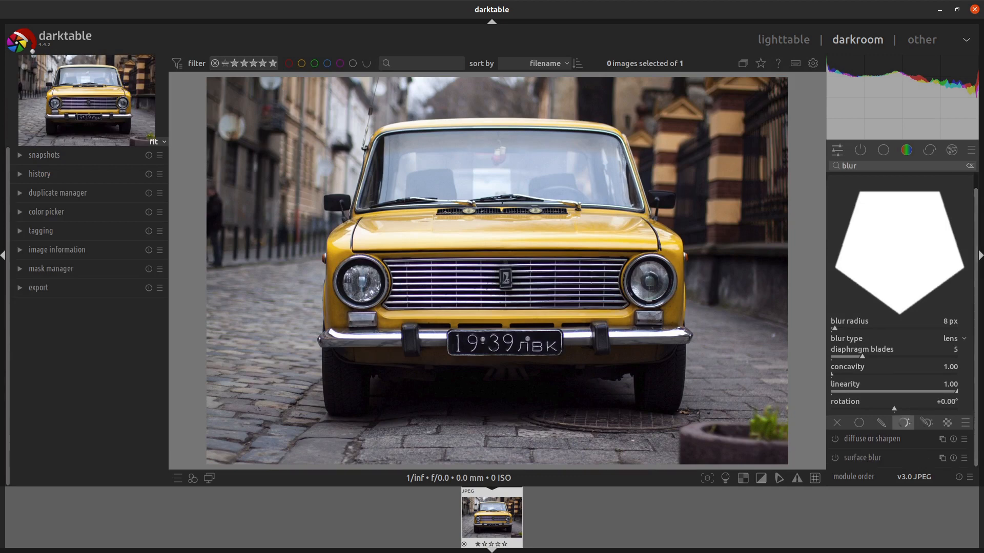
Switch on the blurs module with a drawn mask shape over the licence plate.
click(880, 423)
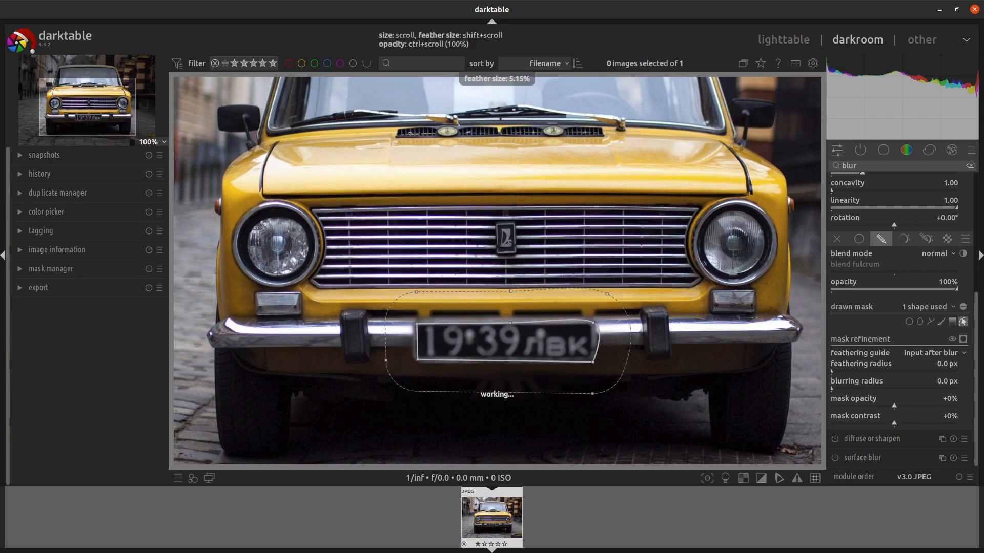
Lower the mask feather size to about 2.7% so the blur hugs the plate.
scroll(down, 3)
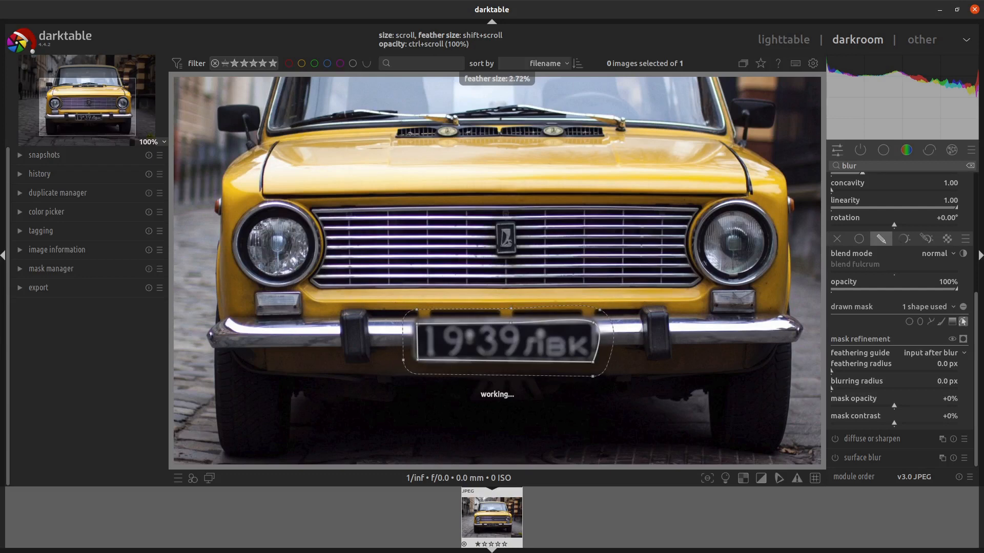
scroll(down, 3)
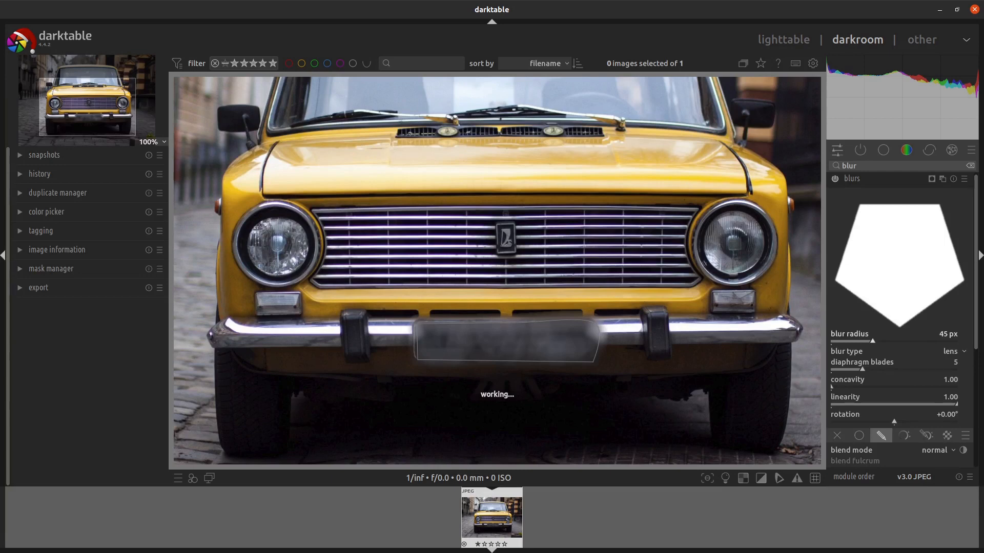
mouse_move(783, 39)
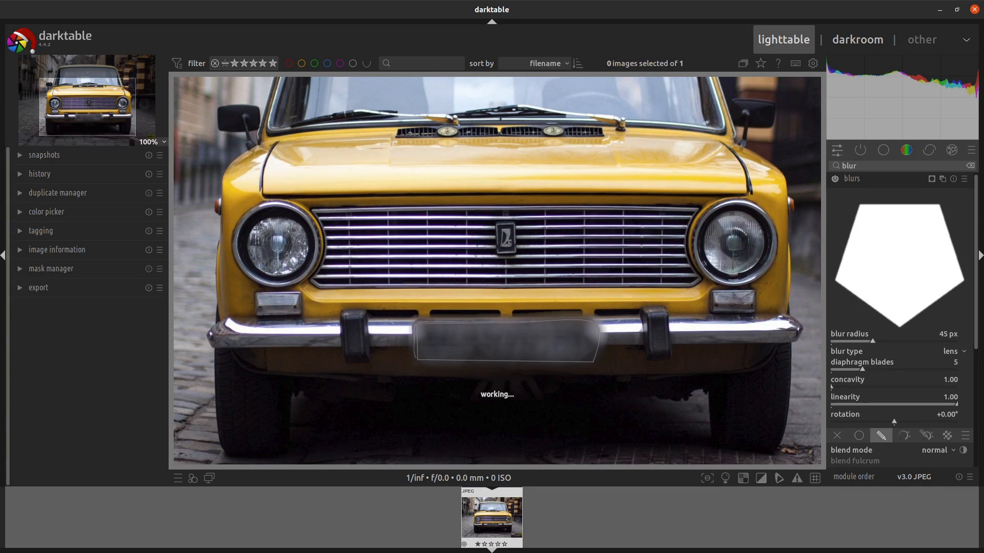
Export the selected car photo from lighttable as JPEG CarPhoto_01.jpg.
click(782, 39)
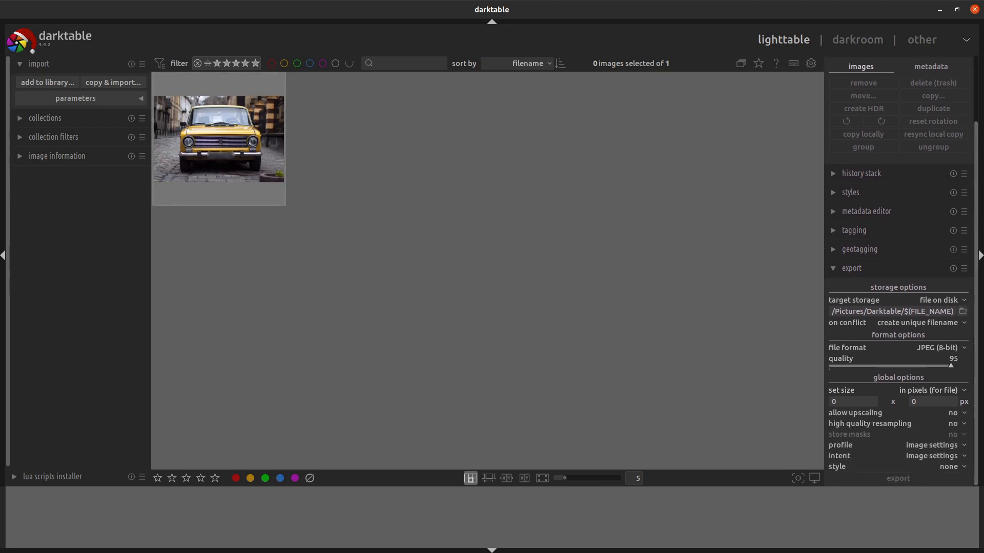
click(218, 138)
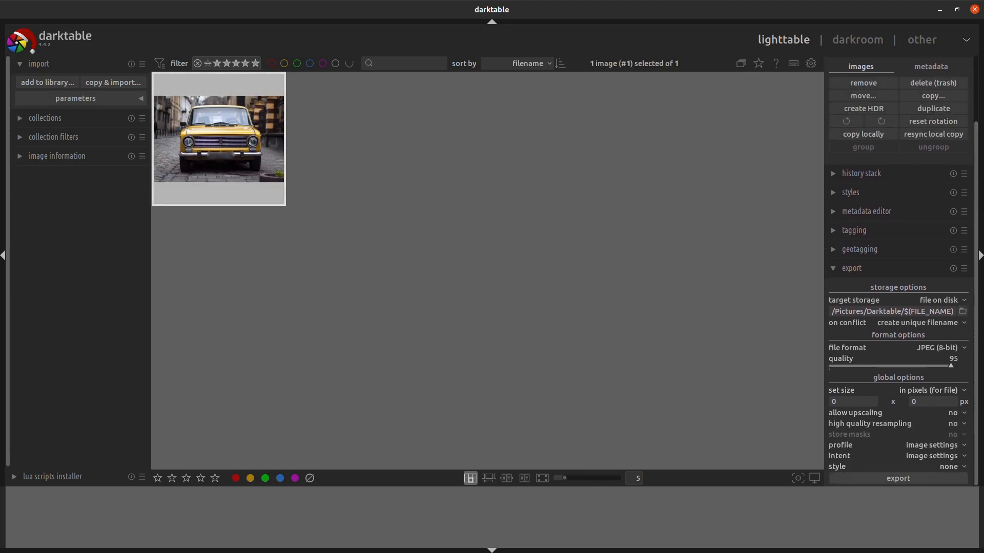
click(897, 478)
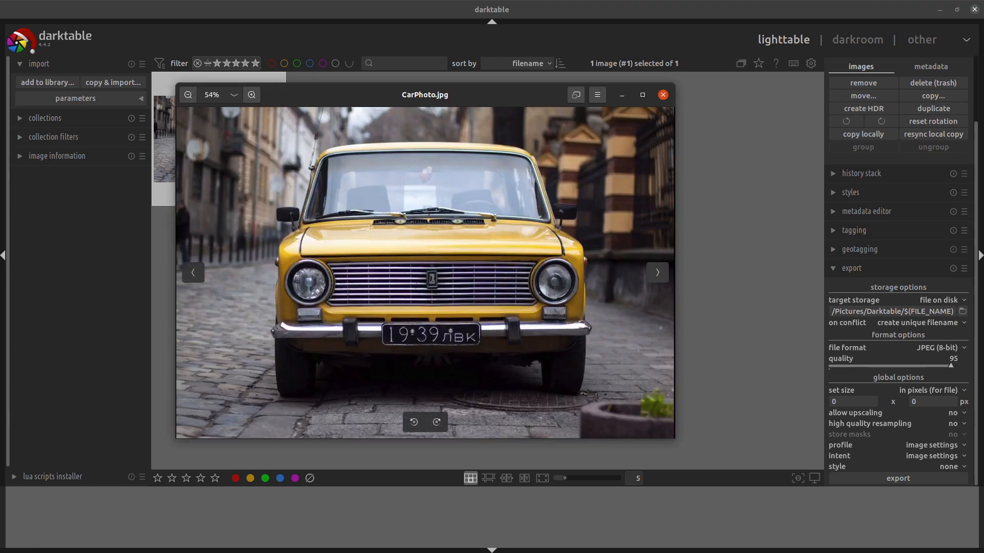
View the exported CarPhoto_01.jpg fitted in the image viewer, plate blurred.
click(656, 272)
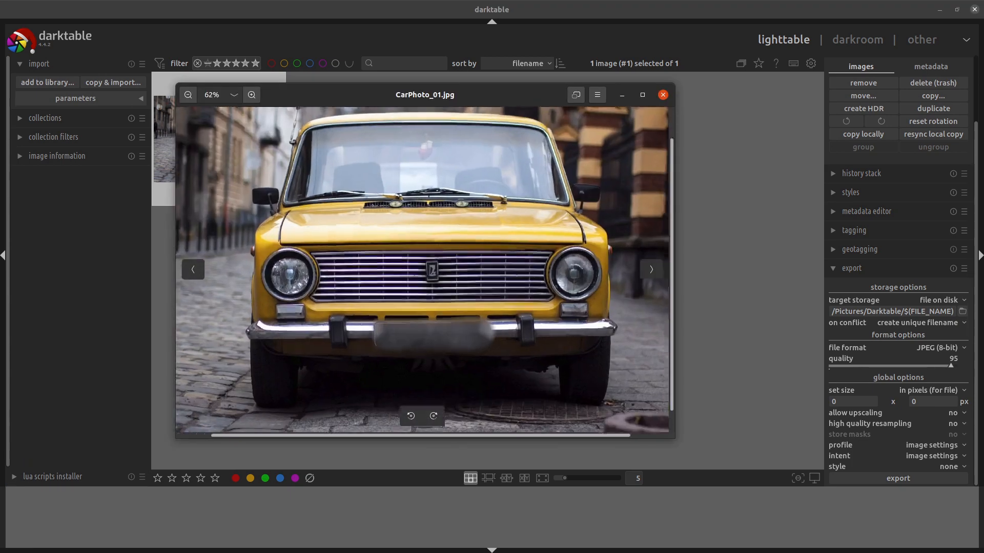
click(188, 94)
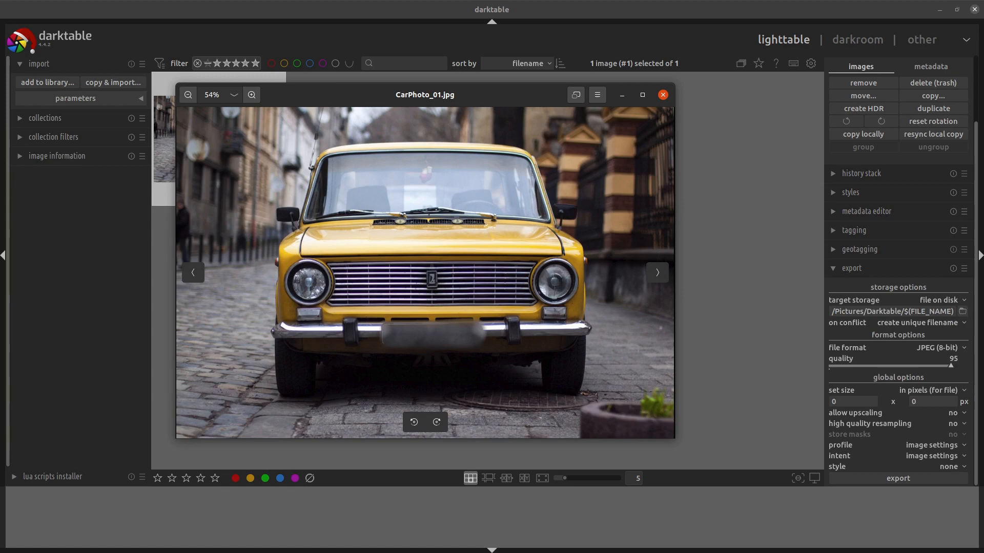